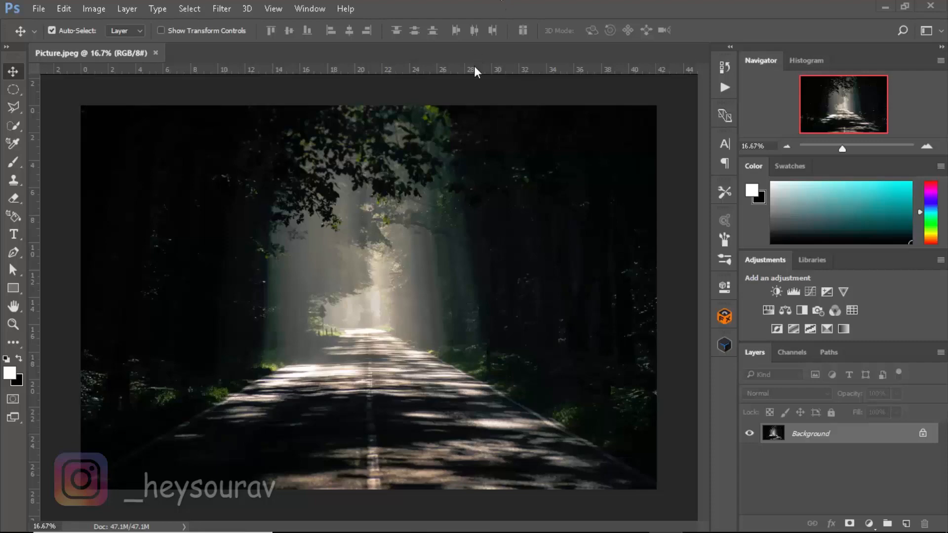
# Open the Vanishing Point editor from the Filter menu, then leave it without changes
pyautogui.click(221, 8)
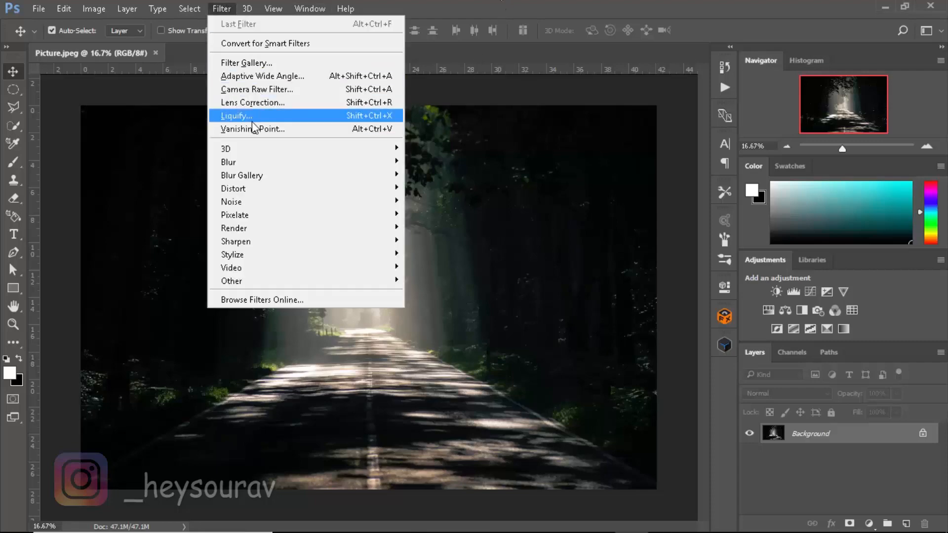
pyautogui.click(252, 129)
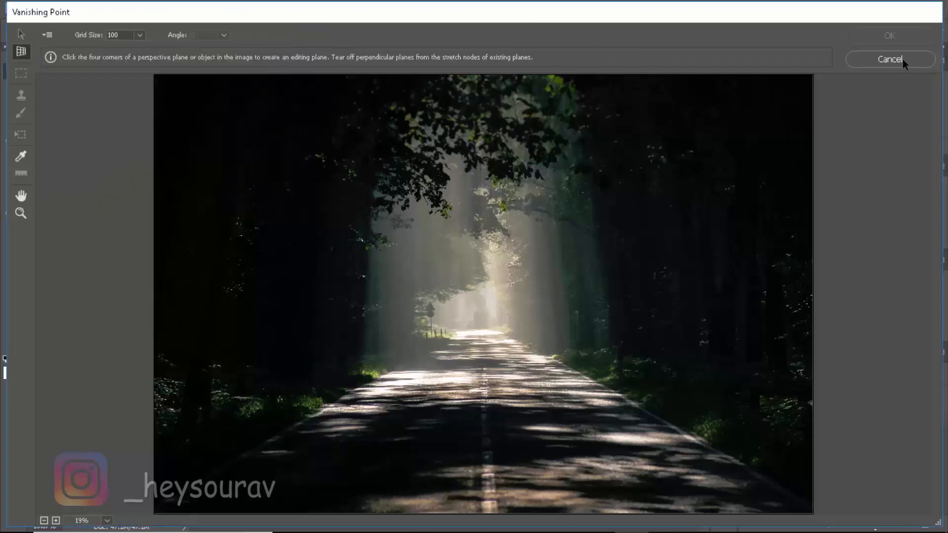
pyautogui.moveTo(884, 67)
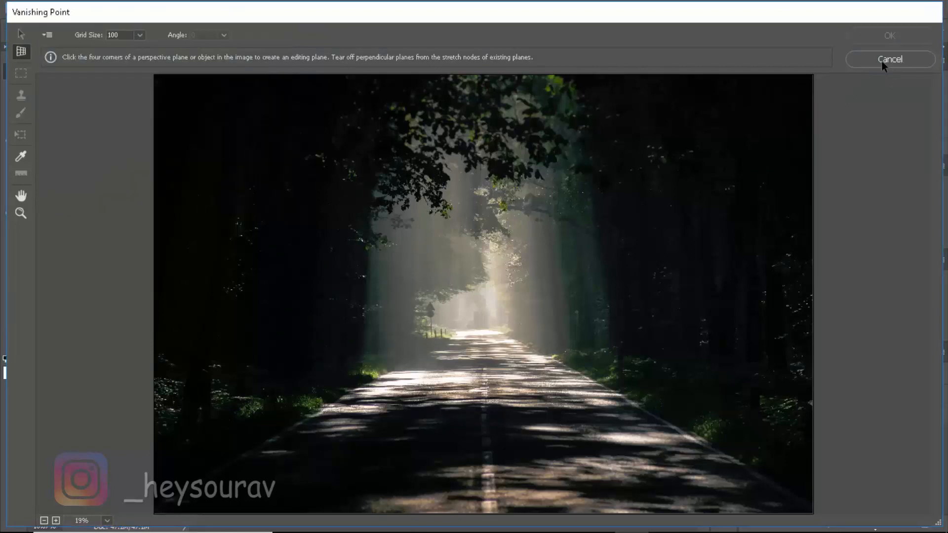
pyautogui.click(889, 58)
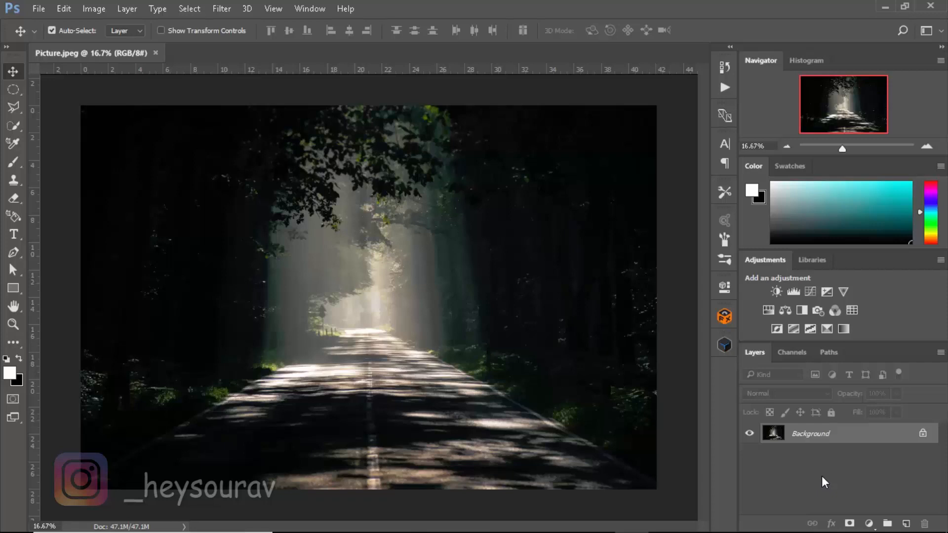
pyautogui.moveTo(683, 394)
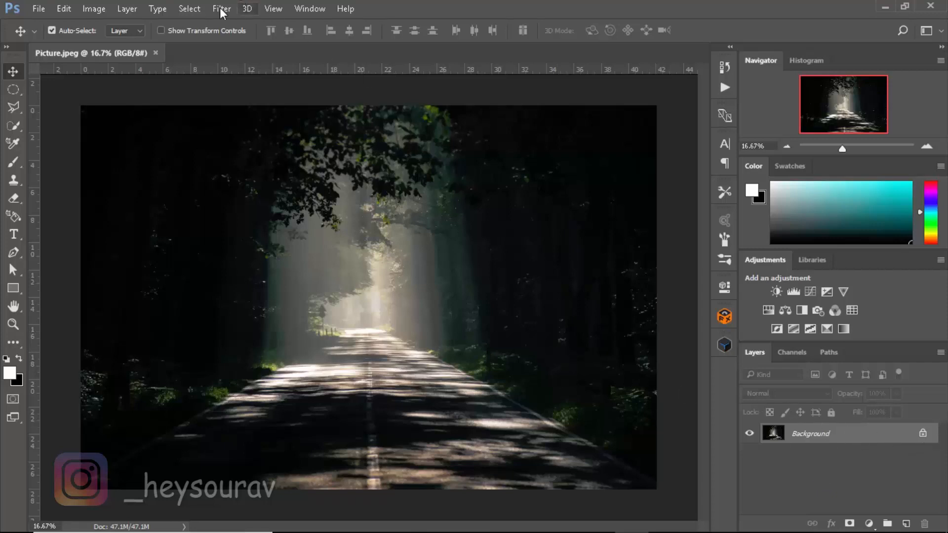
# Reopen Vanishing Point, create a plane on the road, and fit its corners to the road edges
pyautogui.click(221, 8)
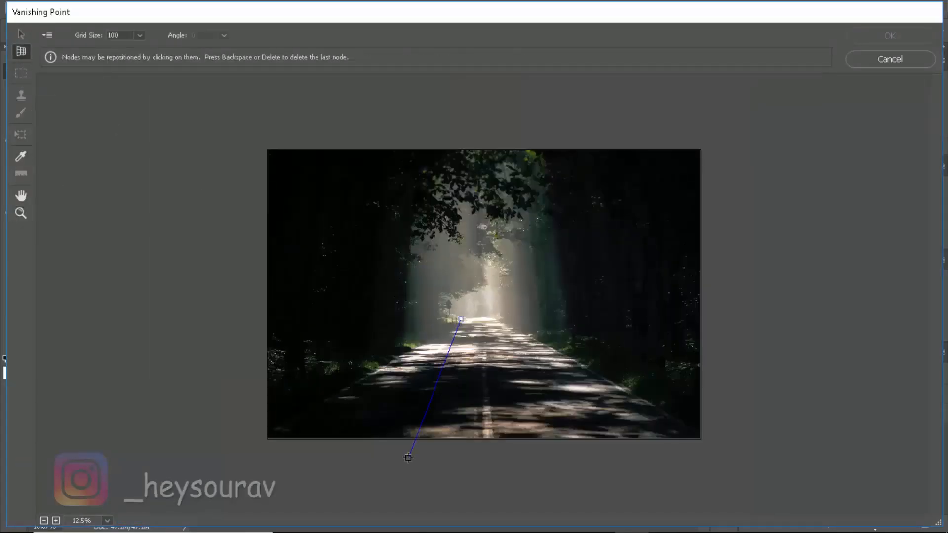
pyautogui.click(525, 323)
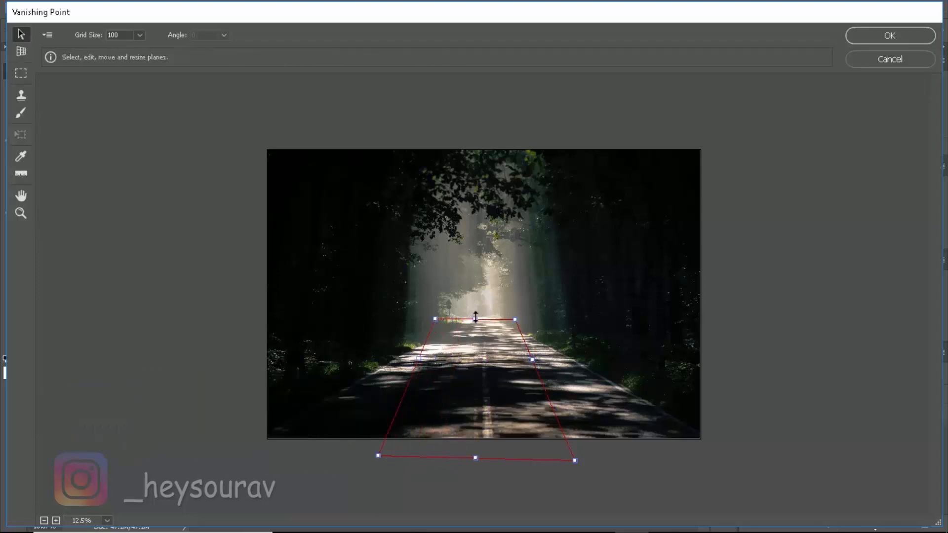
pyautogui.moveTo(513, 318); pyautogui.dragTo(515, 322)
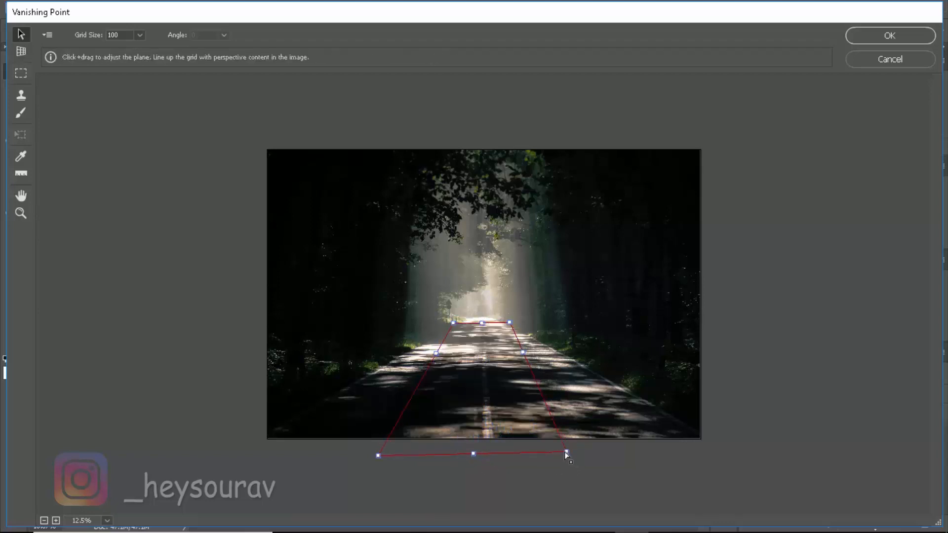
pyautogui.moveTo(568, 456); pyautogui.dragTo(562, 455)
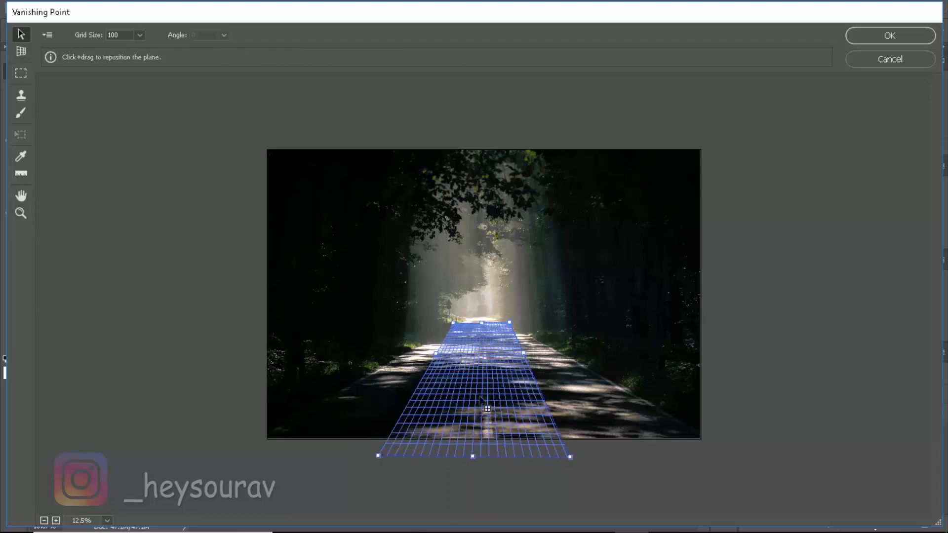
# Tear a 270° wall plane off the road's right edge and extend it upward as a ceiling
pyautogui.moveTo(487, 405); pyautogui.dragTo(526, 363)
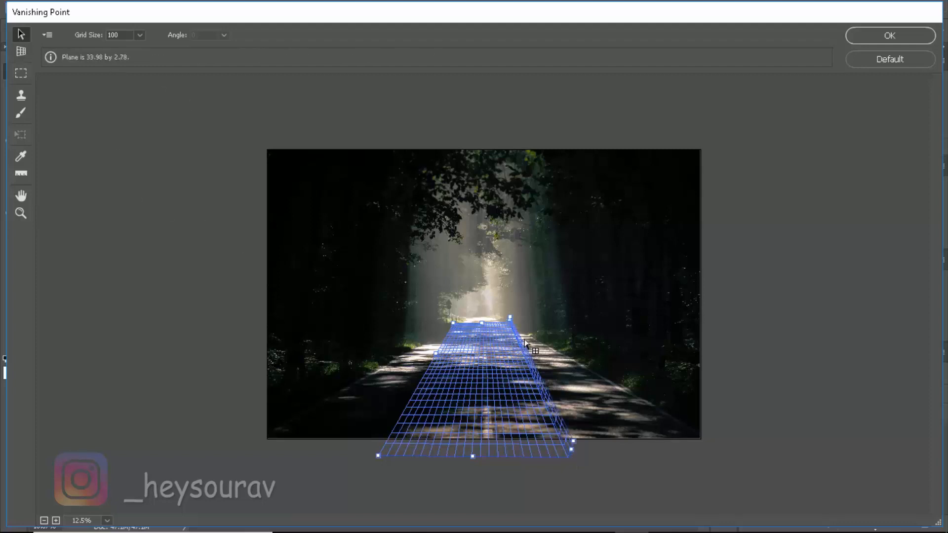
pyautogui.moveTo(511, 318); pyautogui.dragTo(522, 269)
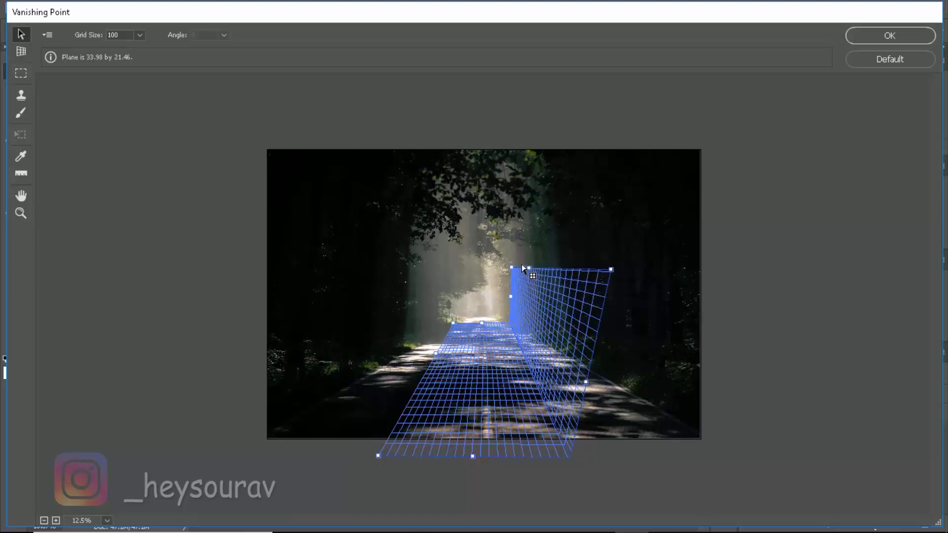
pyautogui.moveTo(610, 269); pyautogui.dragTo(642, 124)
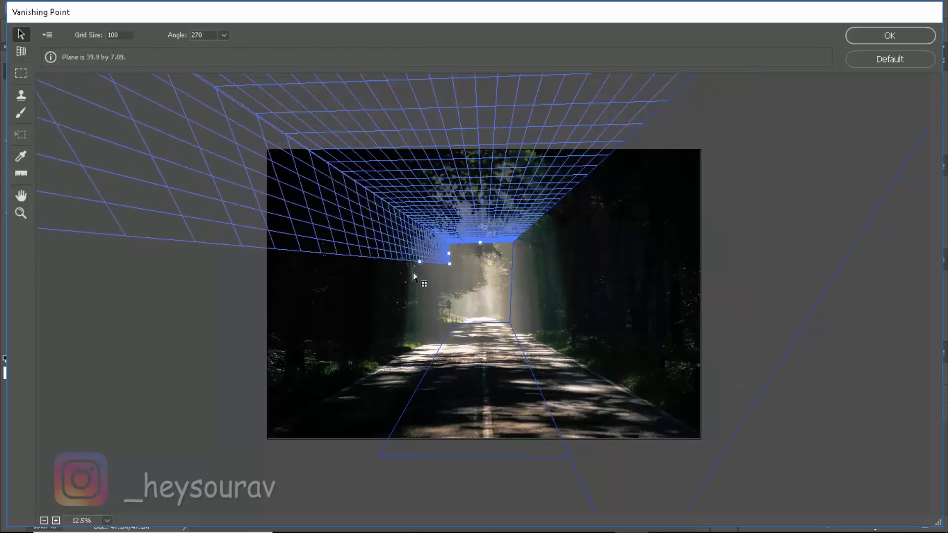
# Tear a 90° plane off the road's far end and stretch its sides to the tree line
pyautogui.moveTo(420, 248); pyautogui.dragTo(420, 363)
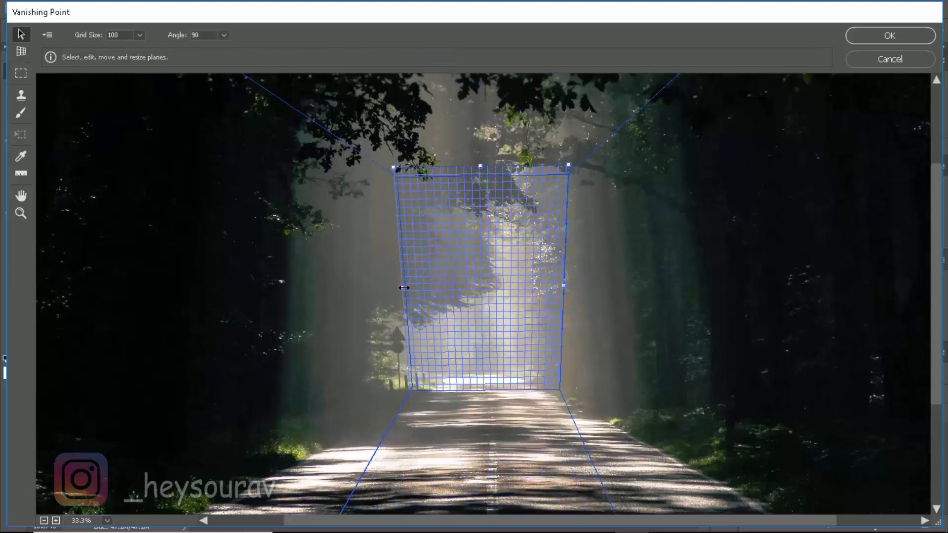
pyautogui.moveTo(403, 288); pyautogui.dragTo(573, 286)
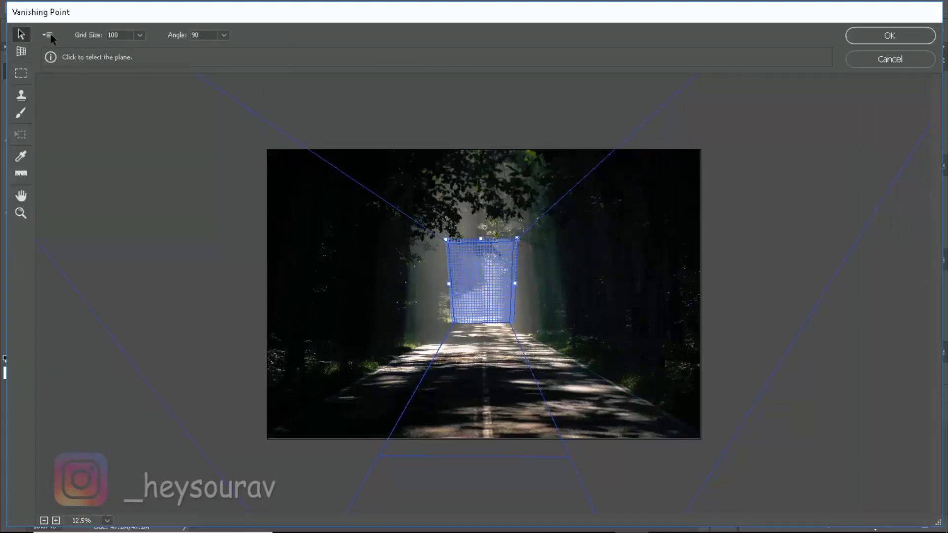
# Export the planes for After Effects as Tutorial.vpe in a new Tutorial folder, then confirm
pyautogui.click(48, 36)
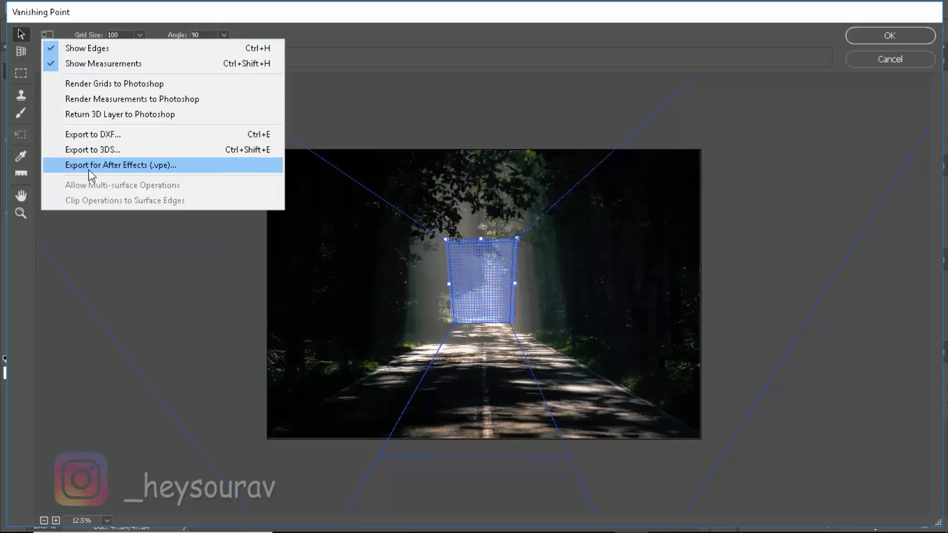
pyautogui.click(119, 164)
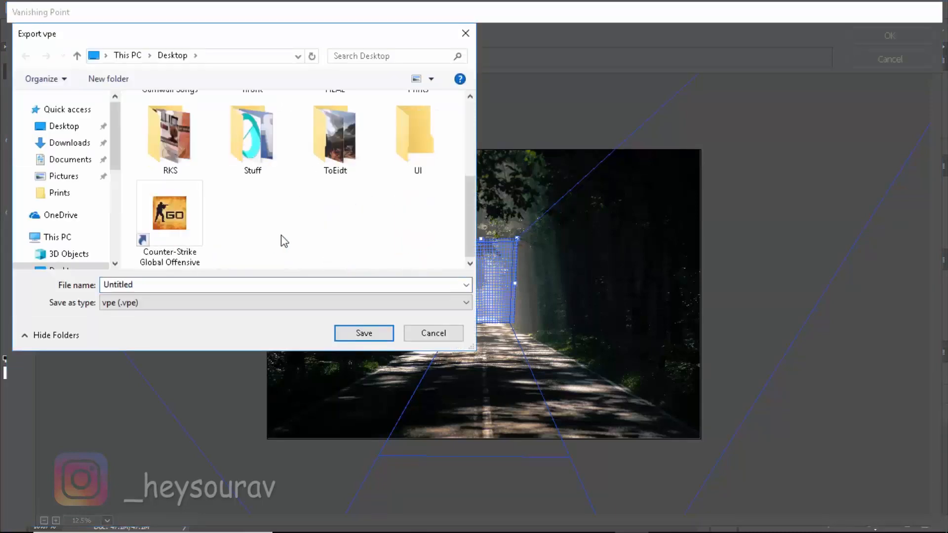
pyautogui.click(107, 79)
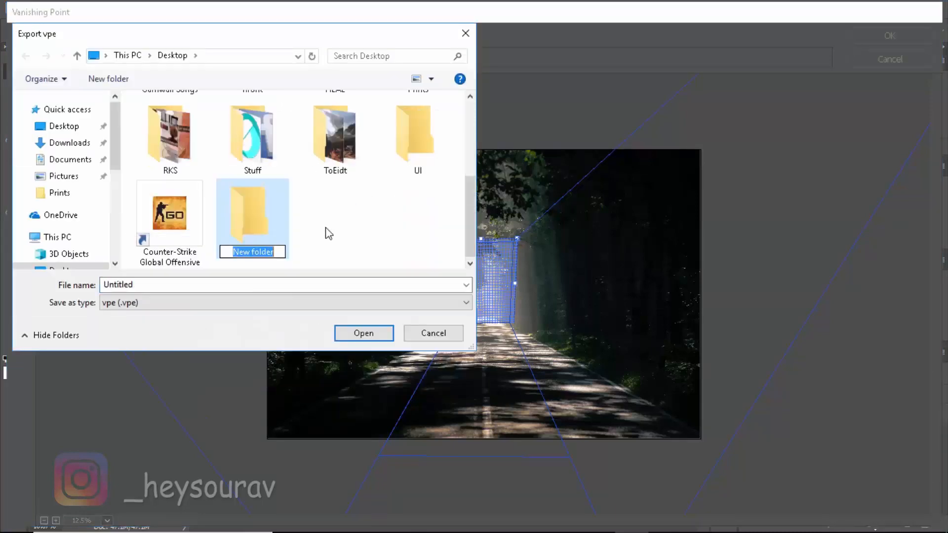
pyautogui.write('Tutorial')
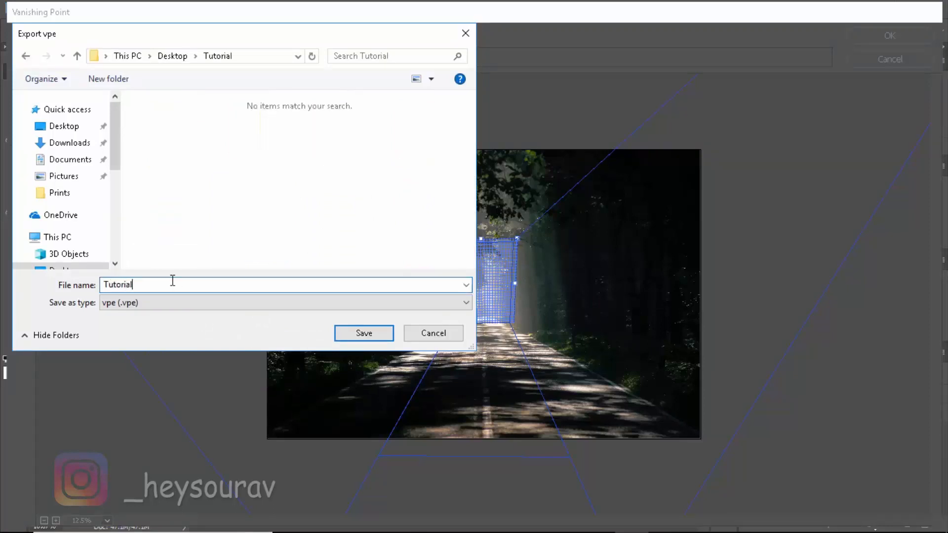
pyautogui.click(363, 334)
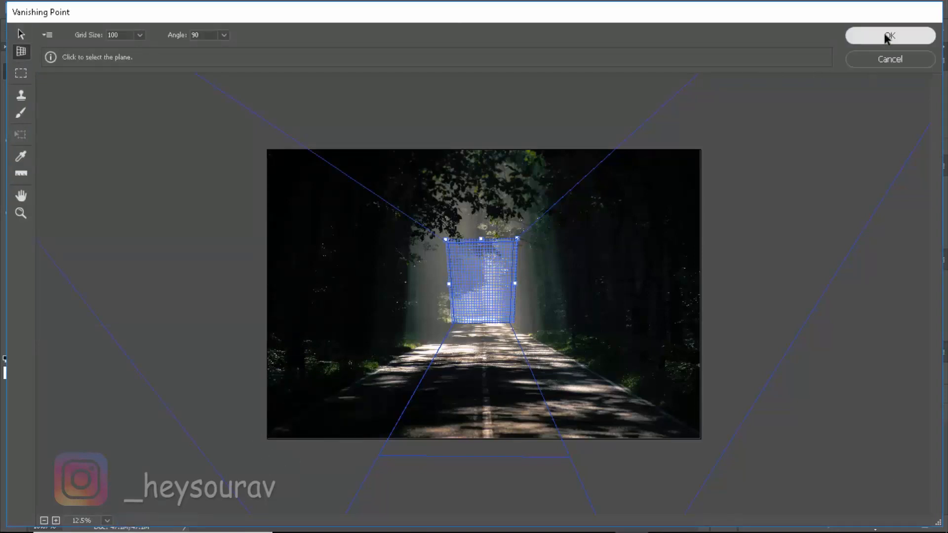
pyautogui.click(889, 35)
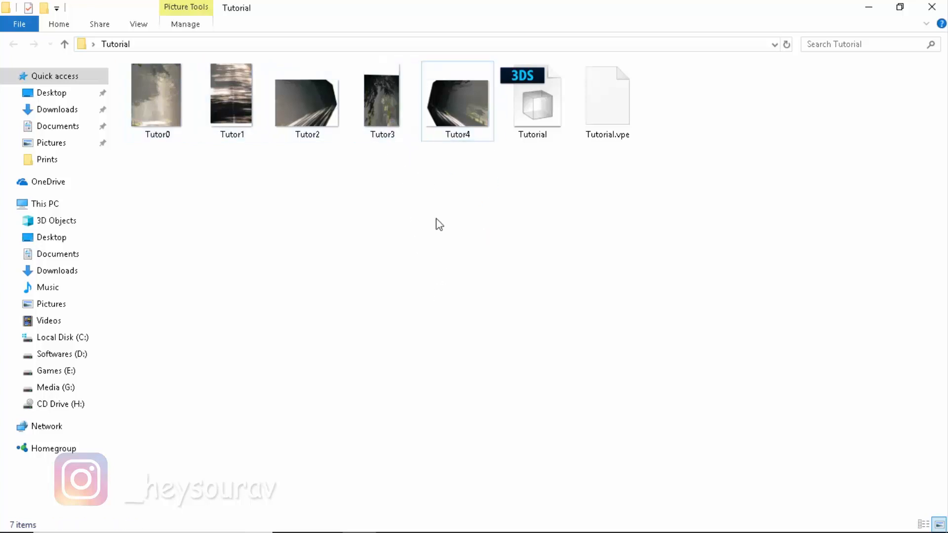
pyautogui.moveTo(492, 274)
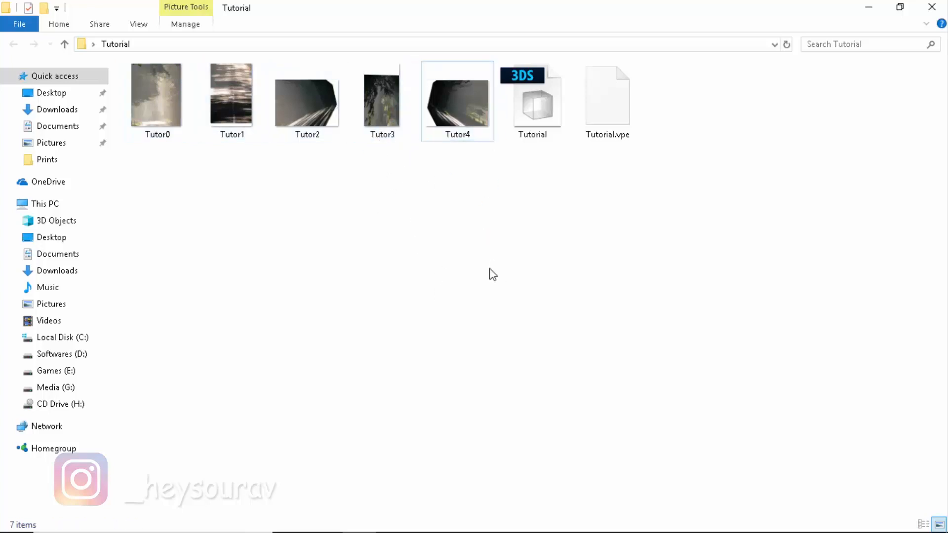
# Bring After Effects to the front with its empty untitled project
pyautogui.click(607, 97)
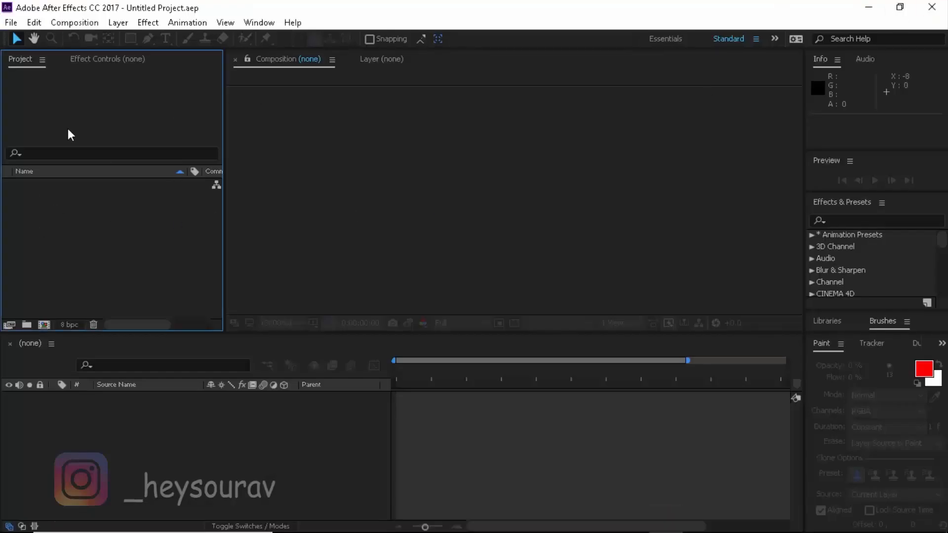
# Import Tutorial.vpe as a Vanishing Point file and select the resulting Tutorial.vpe composition
pyautogui.click(10, 22)
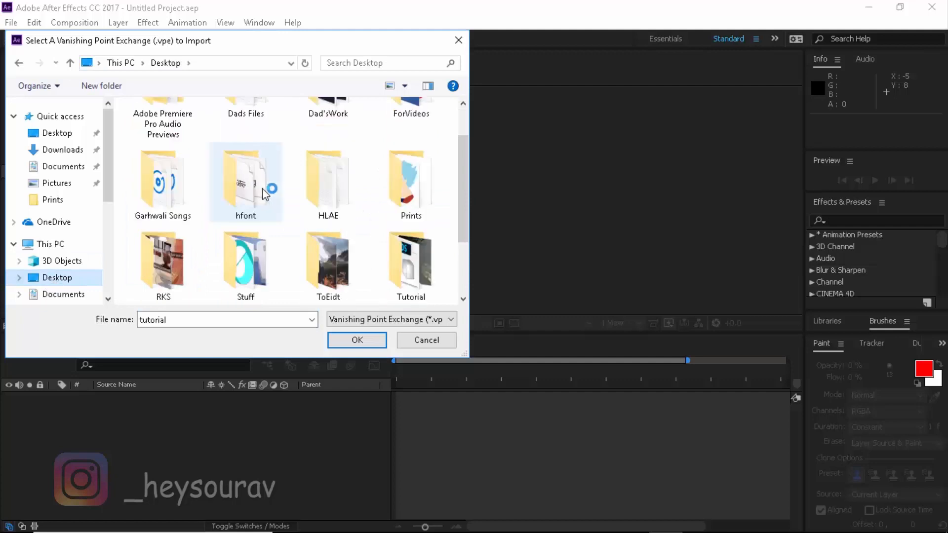
pyautogui.doubleClick(410, 260)
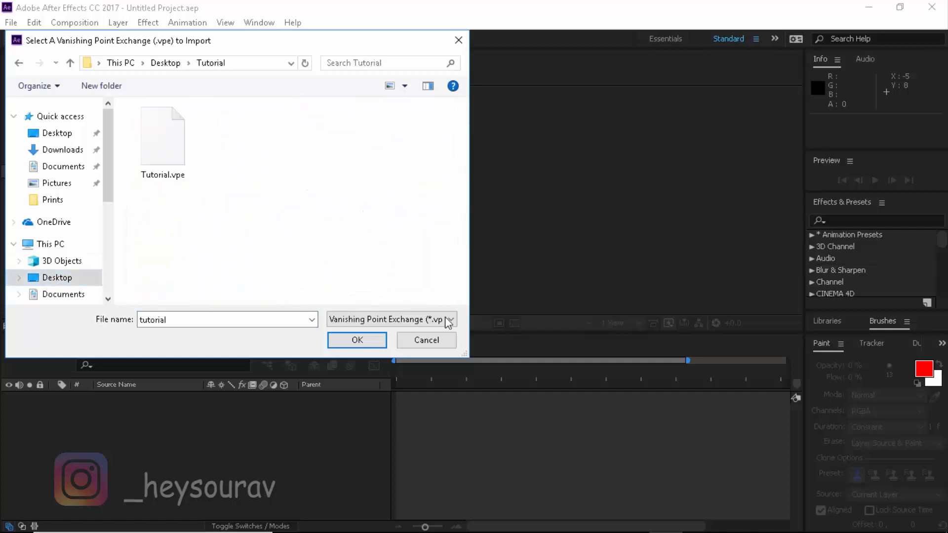
pyautogui.click(162, 136)
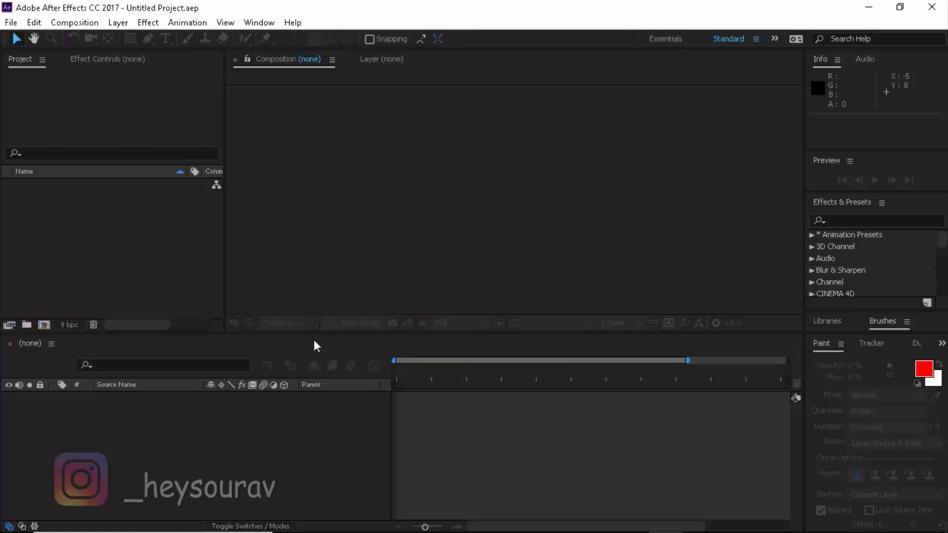
pyautogui.click(57, 277)
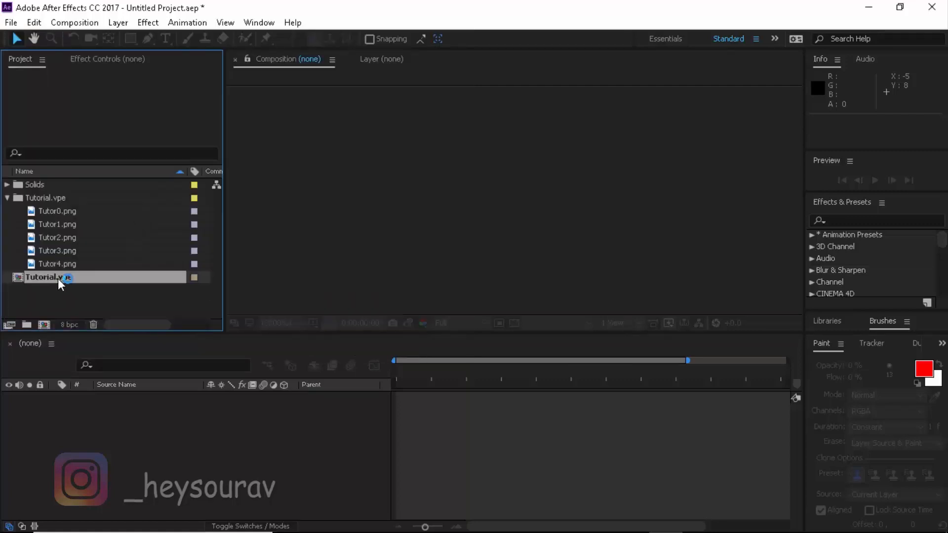
pyautogui.click(49, 277)
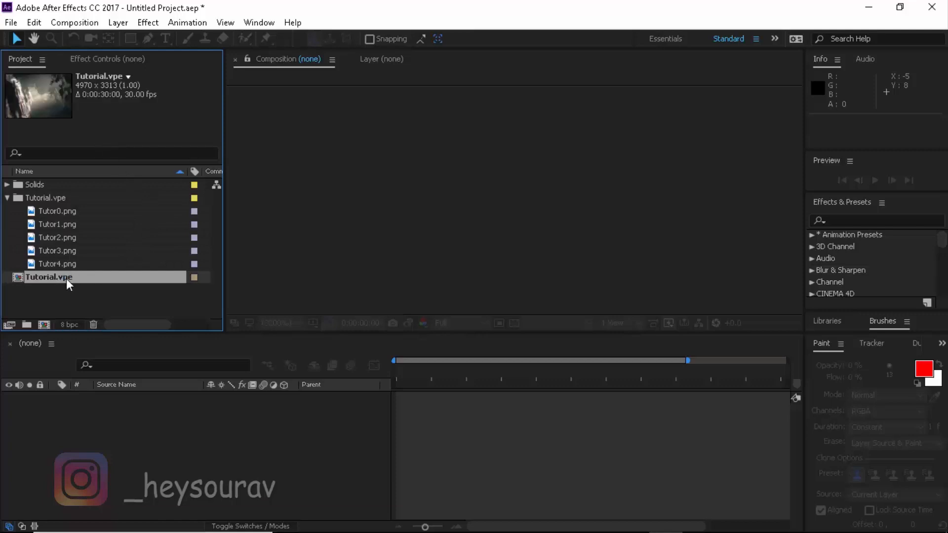
# Open the Tutorial.vpe comp at Third resolution and set the Parent layer's Z Rotation to 0°
pyautogui.doubleClick(49, 277)
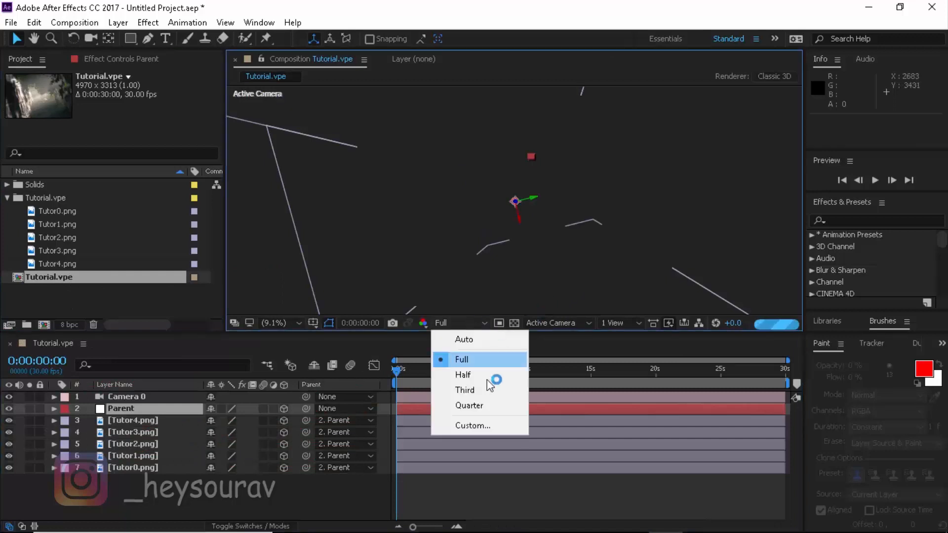
pyautogui.click(465, 390)
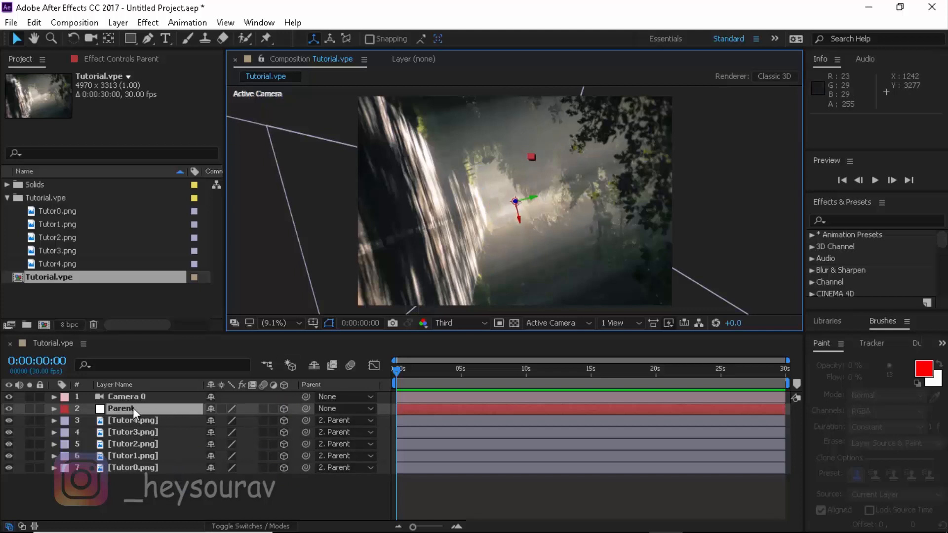
pyautogui.click(54, 409)
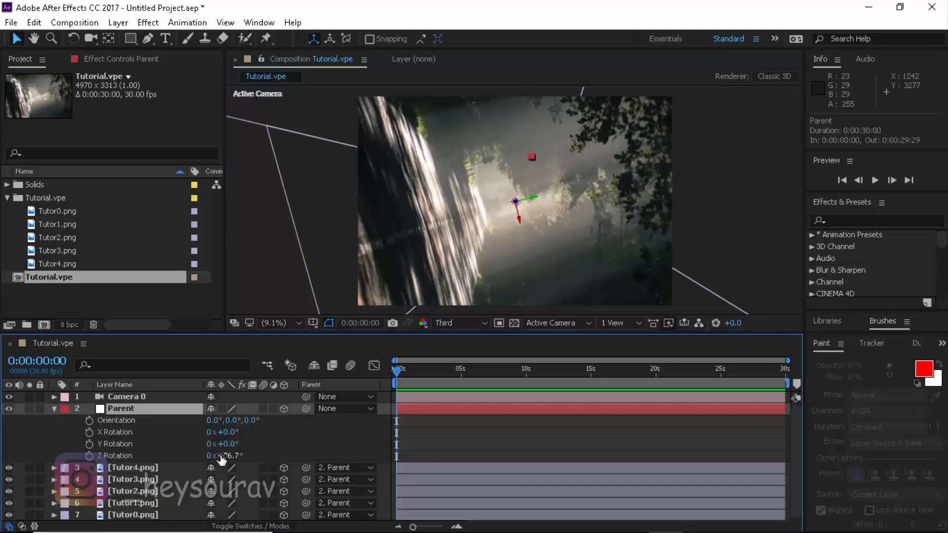
pyautogui.doubleClick(224, 455)
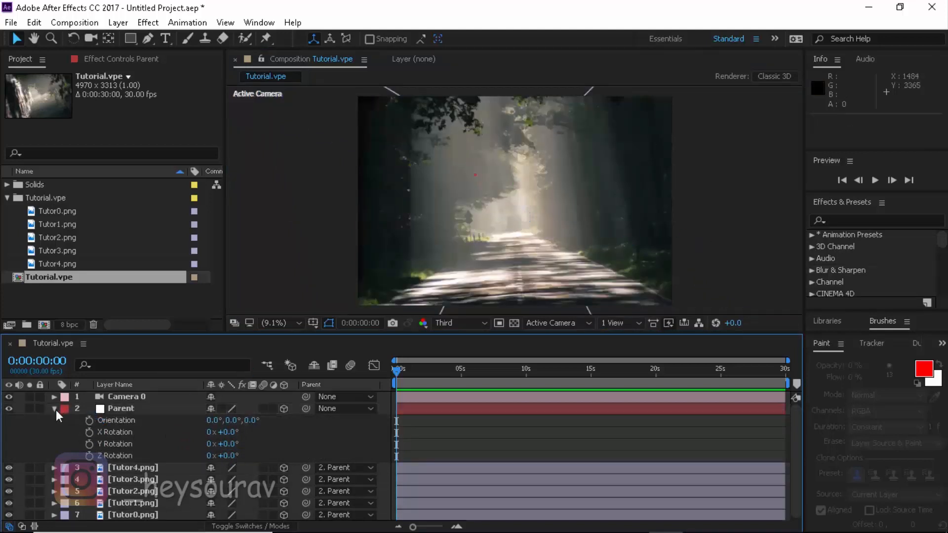
# Rename the Camera 0 layer to ActiveCamera via its context menu
pyautogui.rightClick(126, 396)
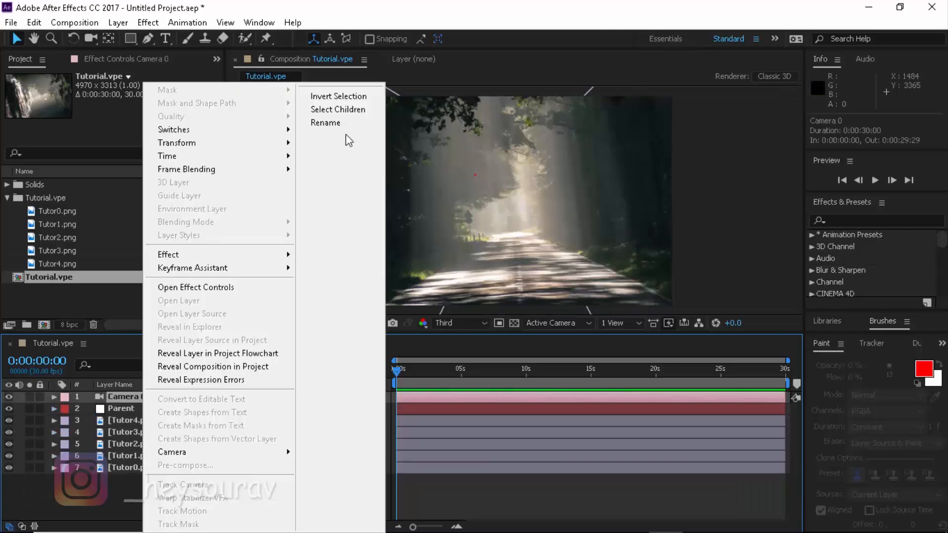
pyautogui.click(325, 122)
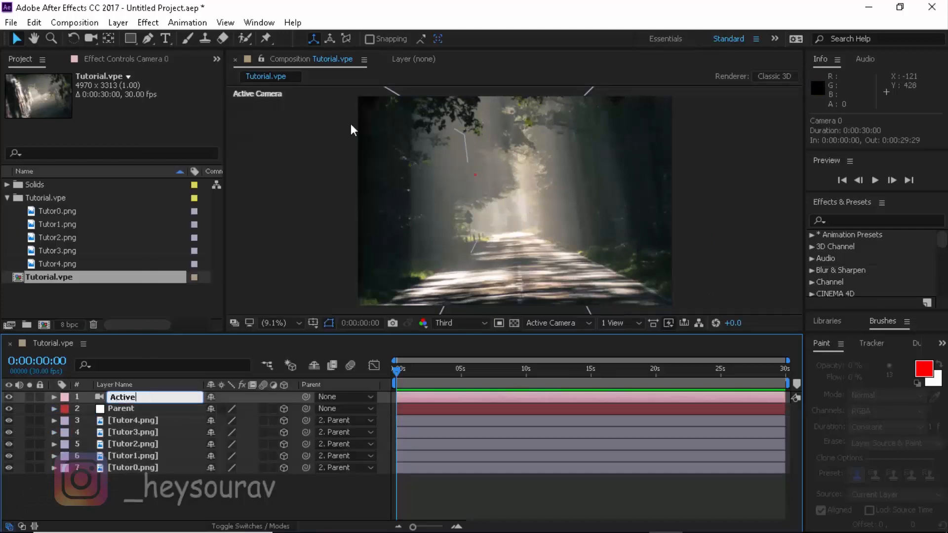
pyautogui.write('Camera')
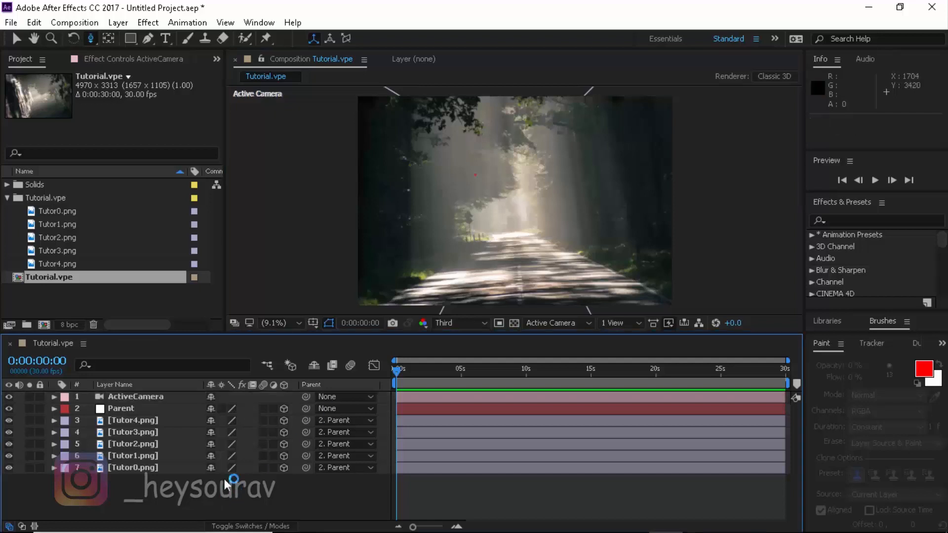
pyautogui.moveTo(16, 38)
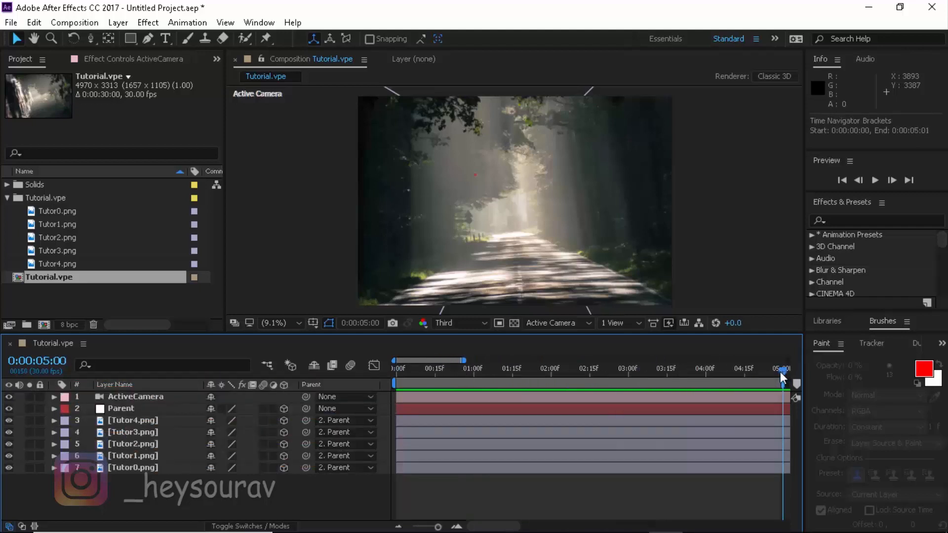
# Drag the Time Navigator end bracket so the timeline ruler spans 0 to 5 seconds
pyautogui.moveTo(788, 368); pyautogui.dragTo(783, 368)
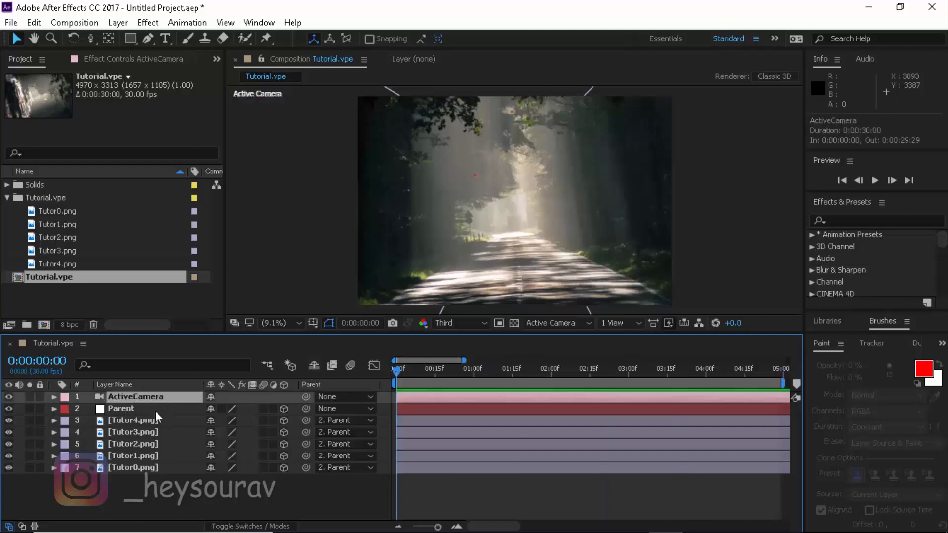
# Select the ActiveCamera layer and move the current time to 5 seconds
pyautogui.click(53, 397)
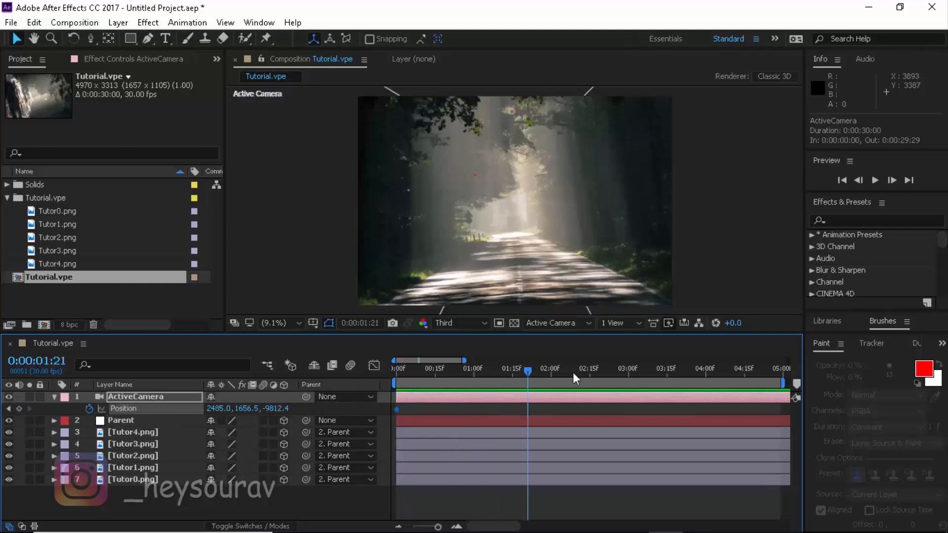
pyautogui.moveTo(528, 369); pyautogui.dragTo(647, 369)
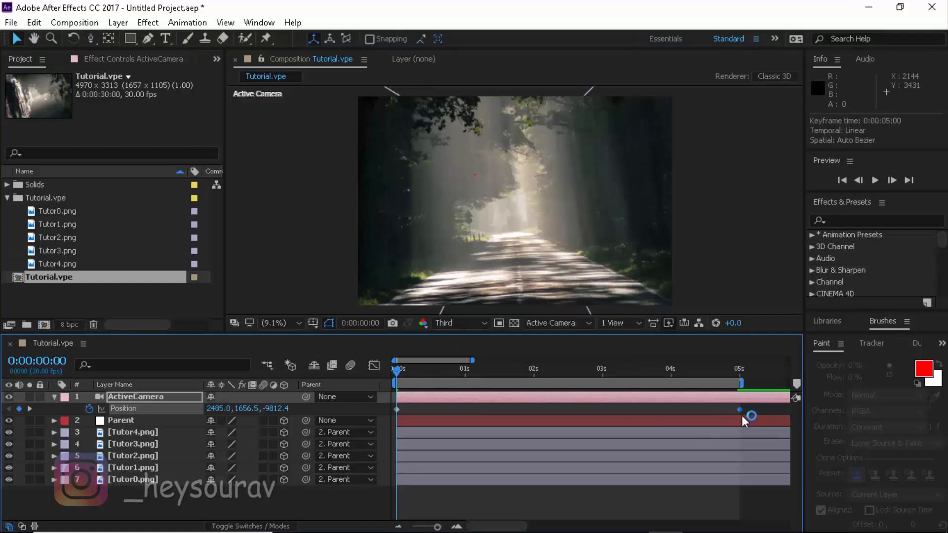
# Apply Easy Ease to the camera's Position keyframes
pyautogui.rightClick(750, 416)
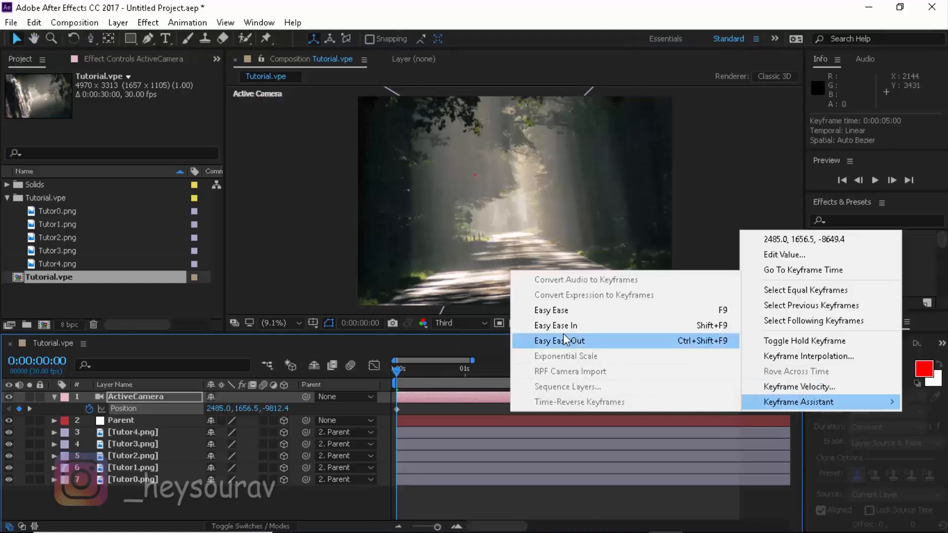
pyautogui.moveTo(559, 317)
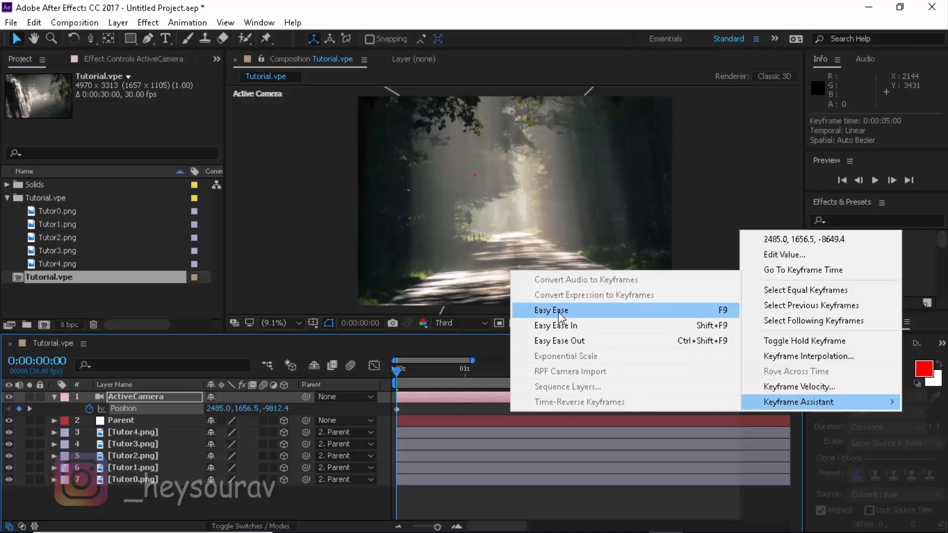
pyautogui.click(550, 310)
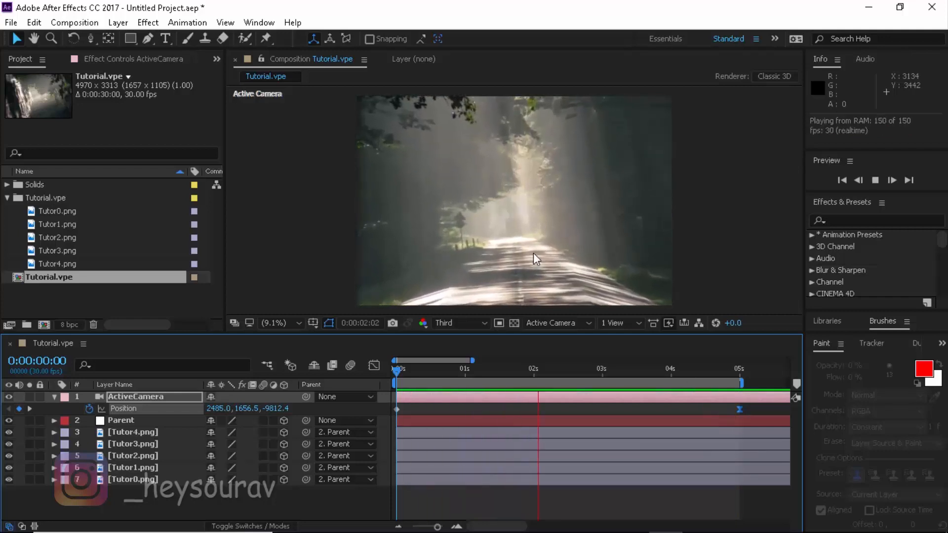
# In the Graph Editor, stretch the first keyframe's influence handle far right and scrub to check
pyautogui.click(634, 368)
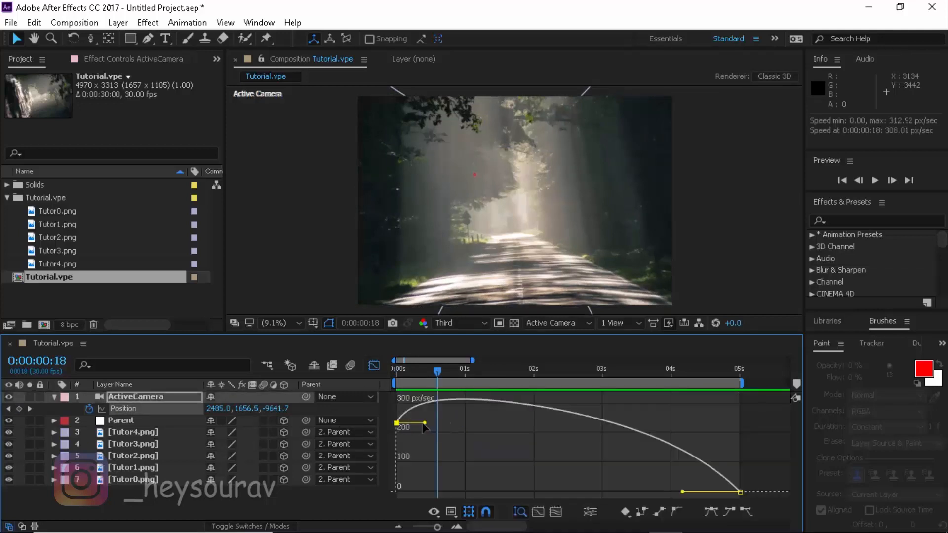
pyautogui.moveTo(425, 421); pyautogui.dragTo(562, 428)
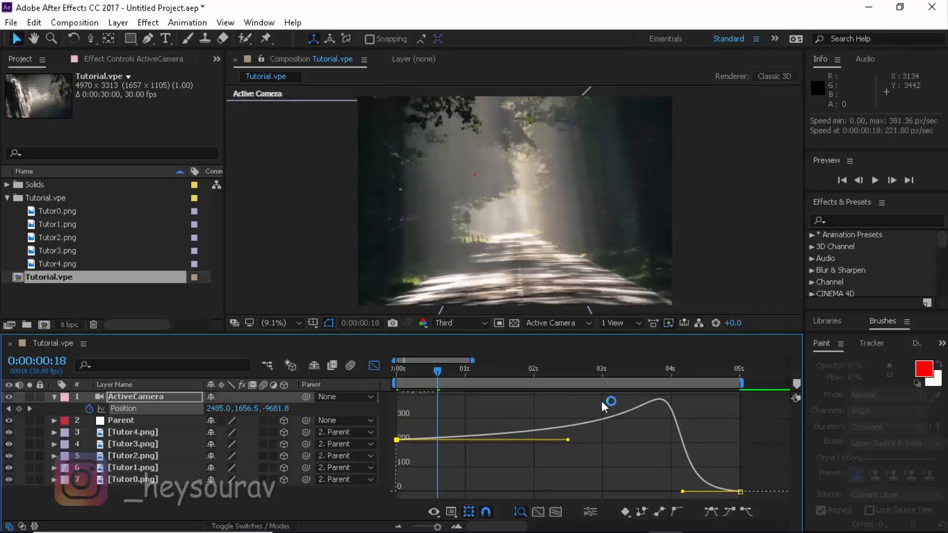
pyautogui.moveTo(437, 371); pyautogui.dragTo(406, 380)
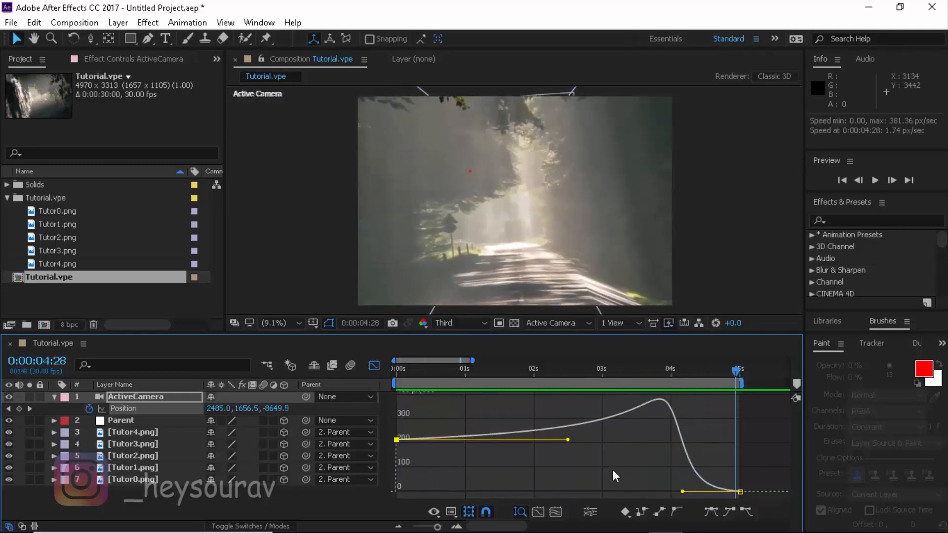
pyautogui.moveTo(566, 440); pyautogui.dragTo(566, 444)
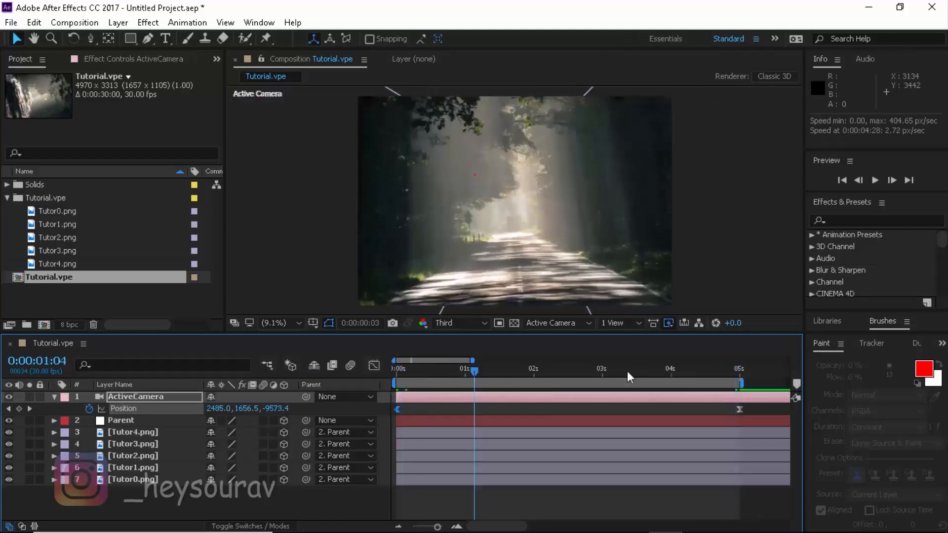
# Show the Composition menu with Add to Adobe Media Encoder Queue
pyautogui.click(74, 22)
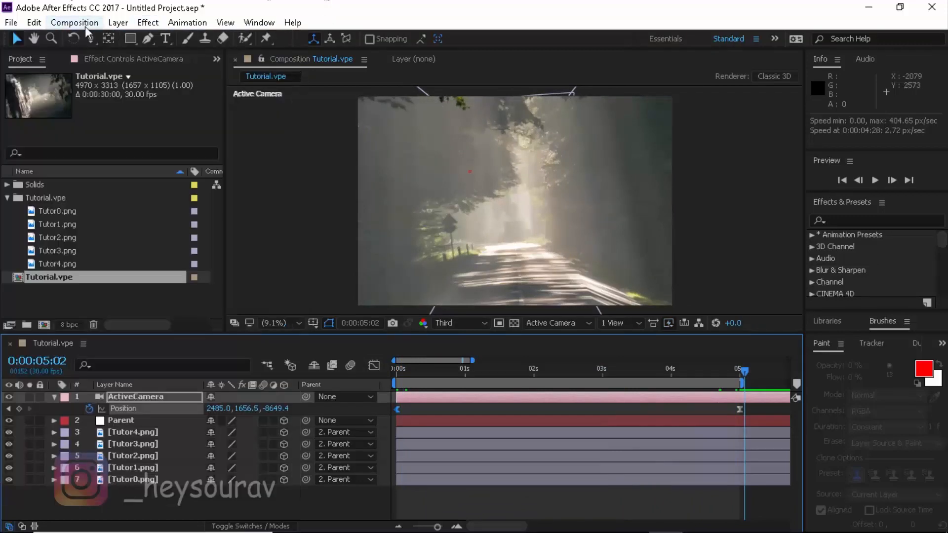
pyautogui.click(74, 22)
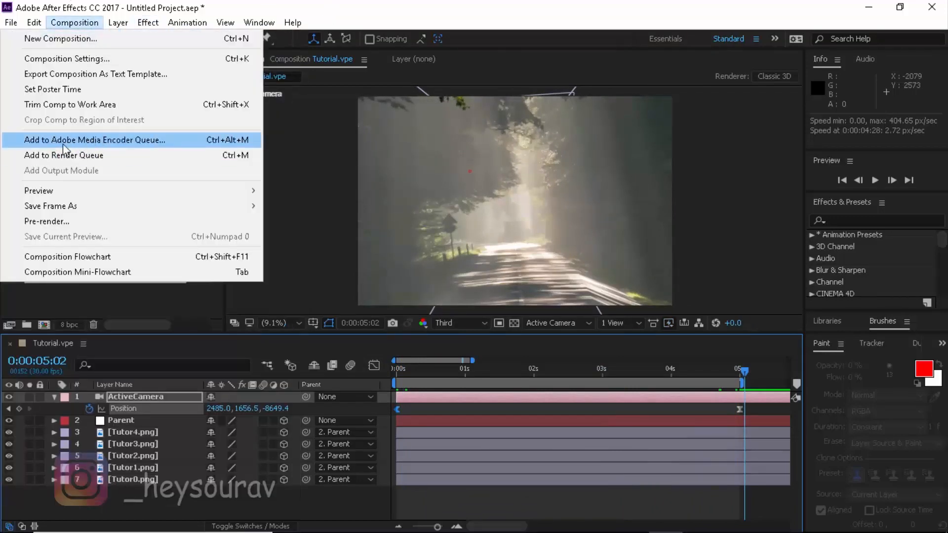